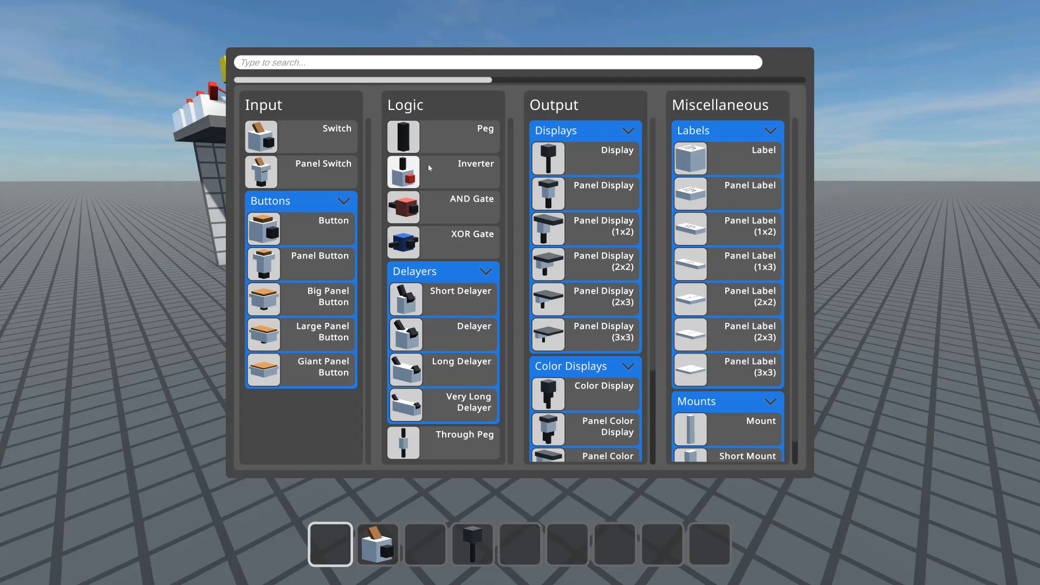
Step: Search the component menu for 'invert', then 'purple', browsing the filtered results
type("invert")
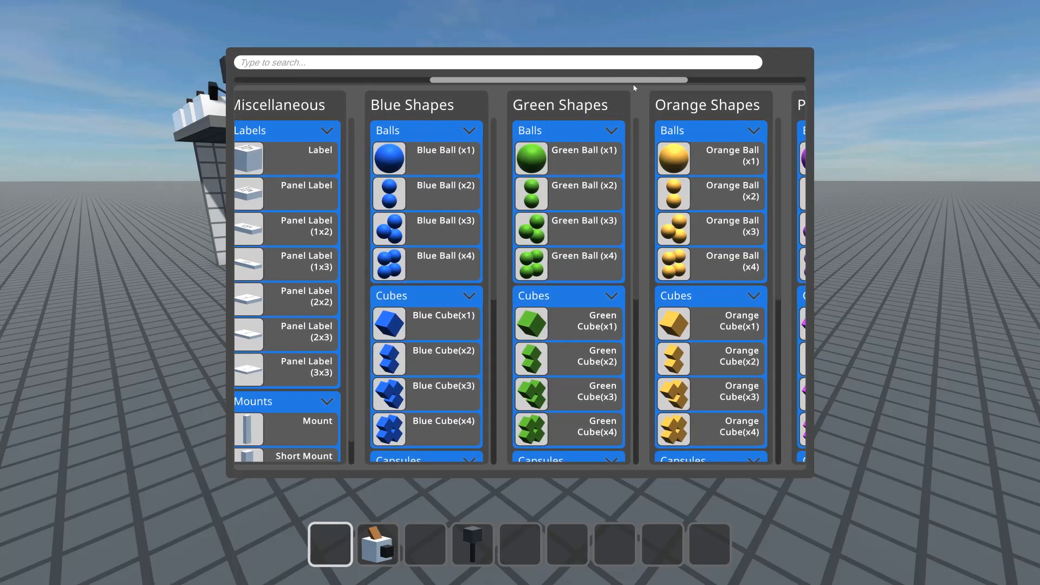
scroll("right", 3)
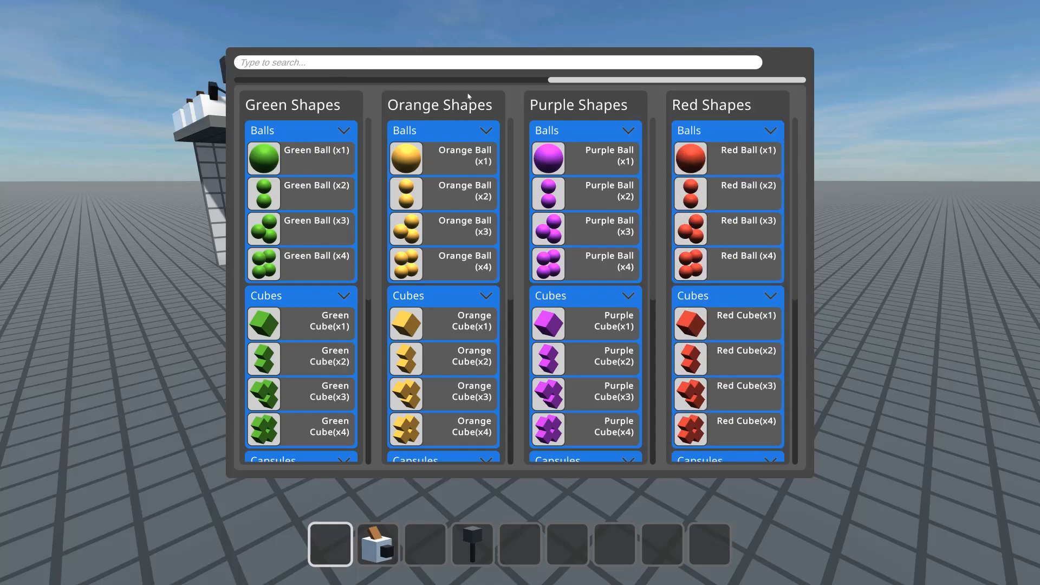
mouse_move(322, 65)
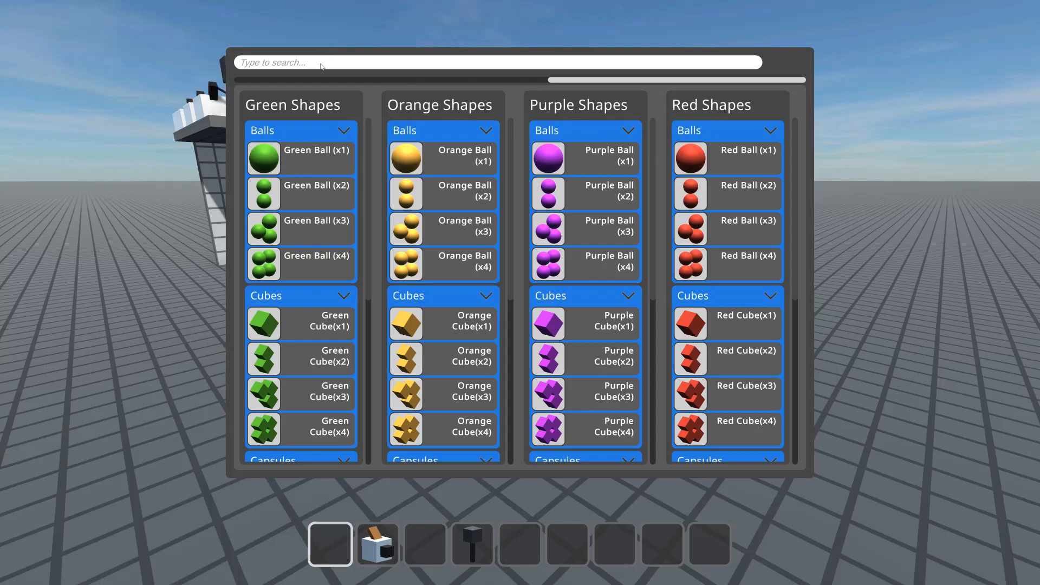
type("purple")
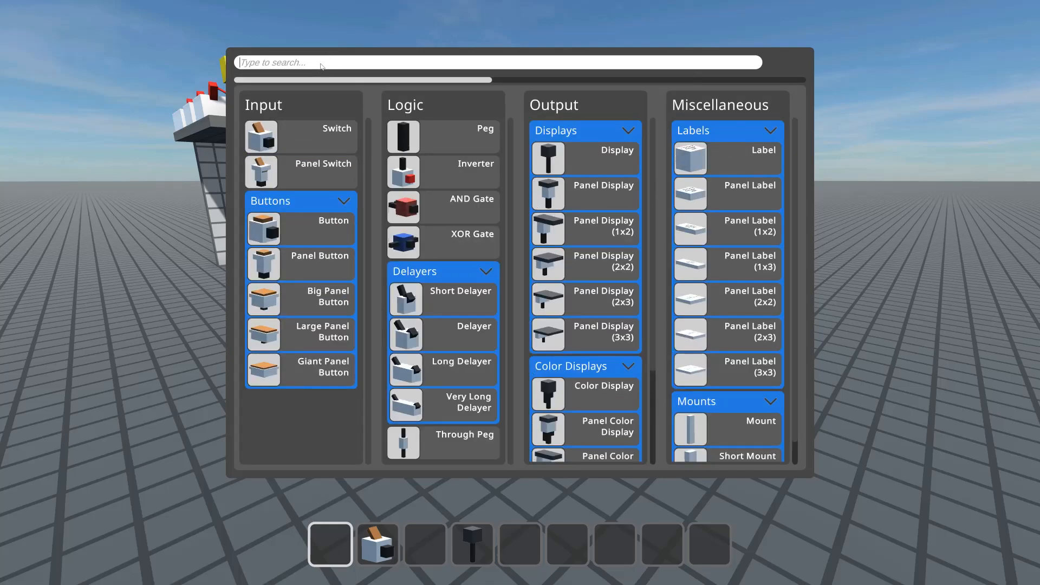
Step: Search for 'balls', then replace the term with '(x3' to filter by count
type("balls")
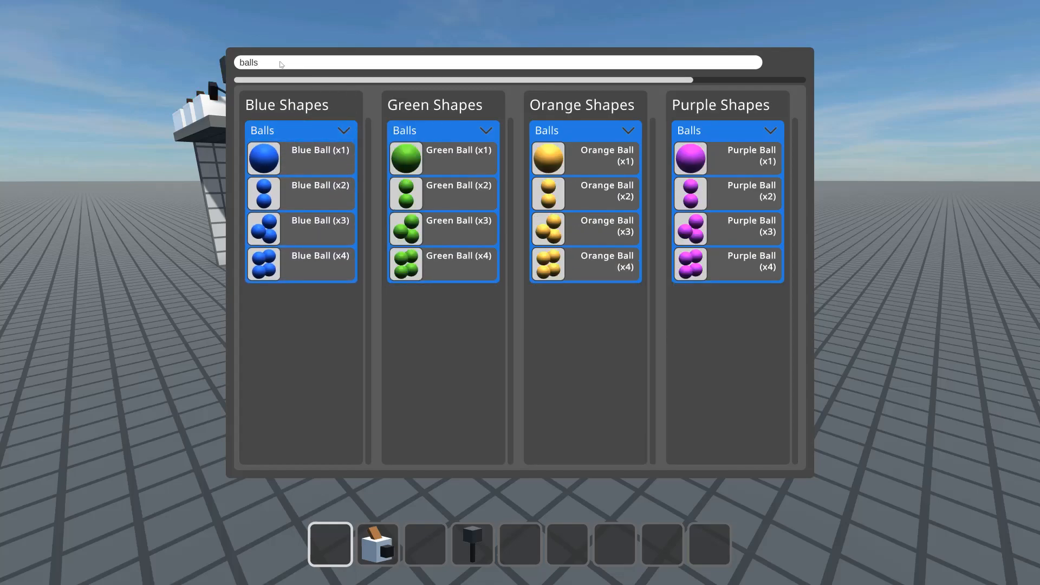
double_click(248, 63)
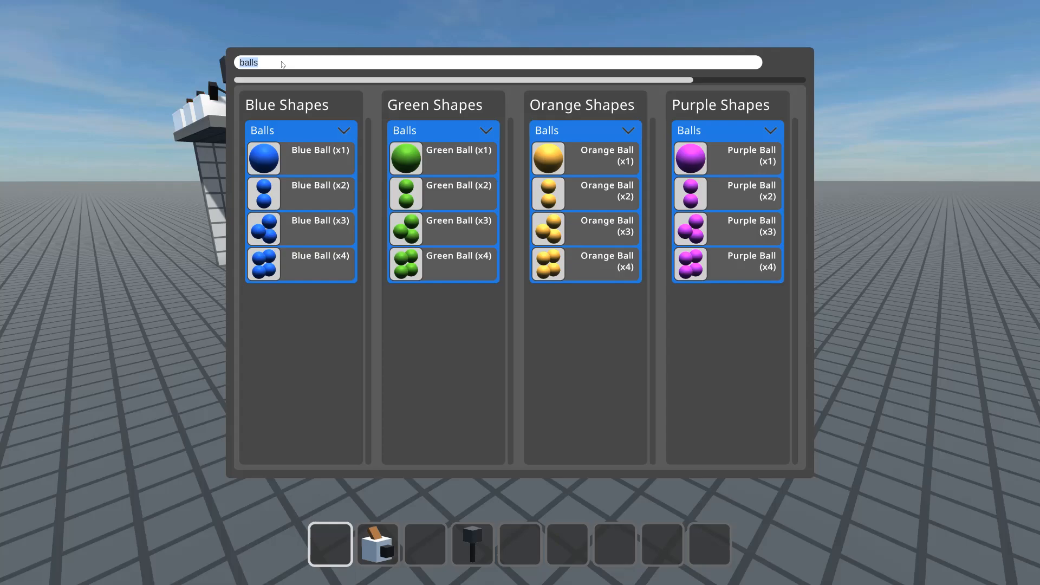
type("(x3")
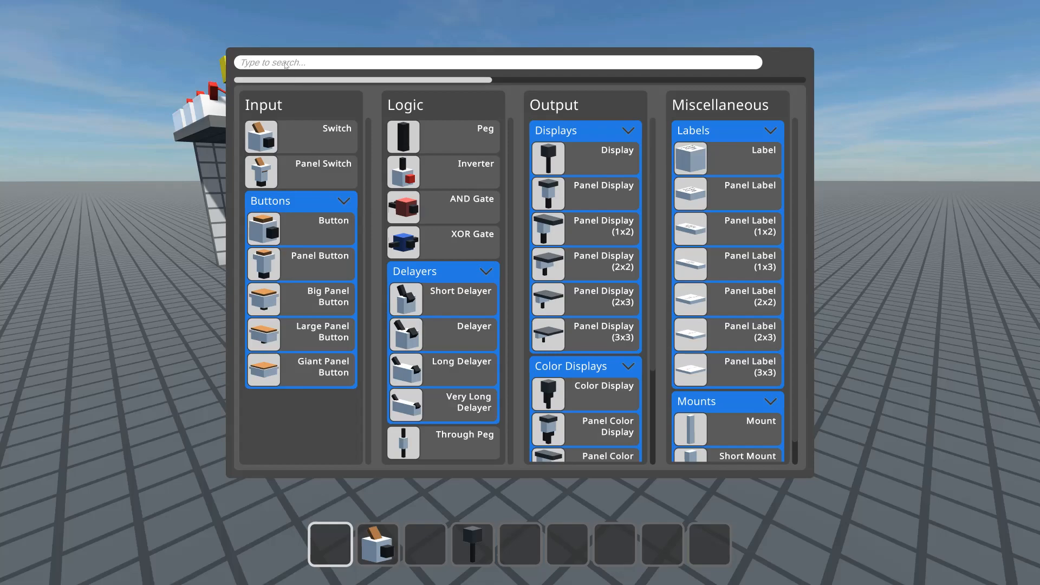
type("not")
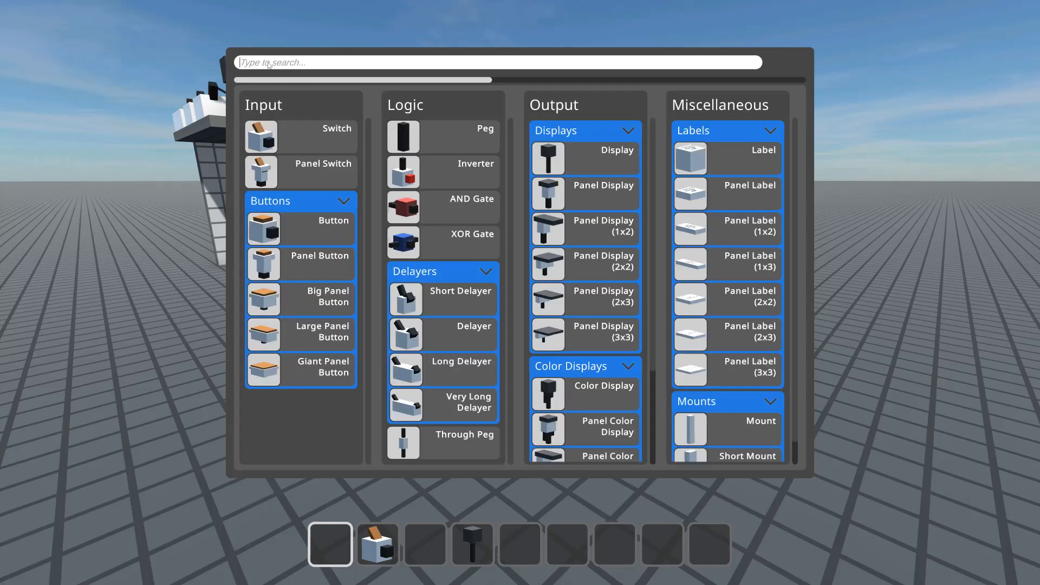
mouse_move(476, 89)
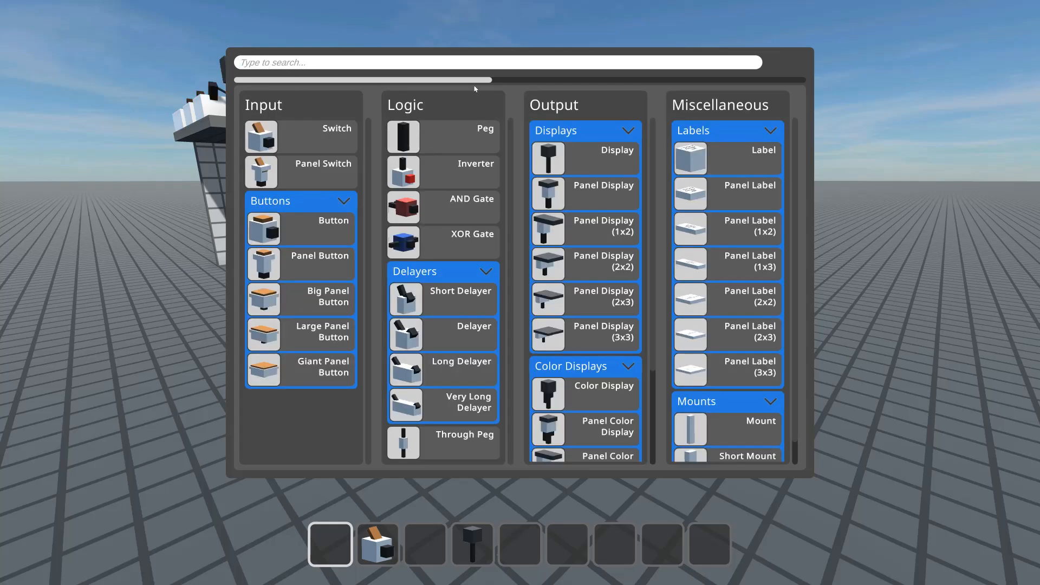